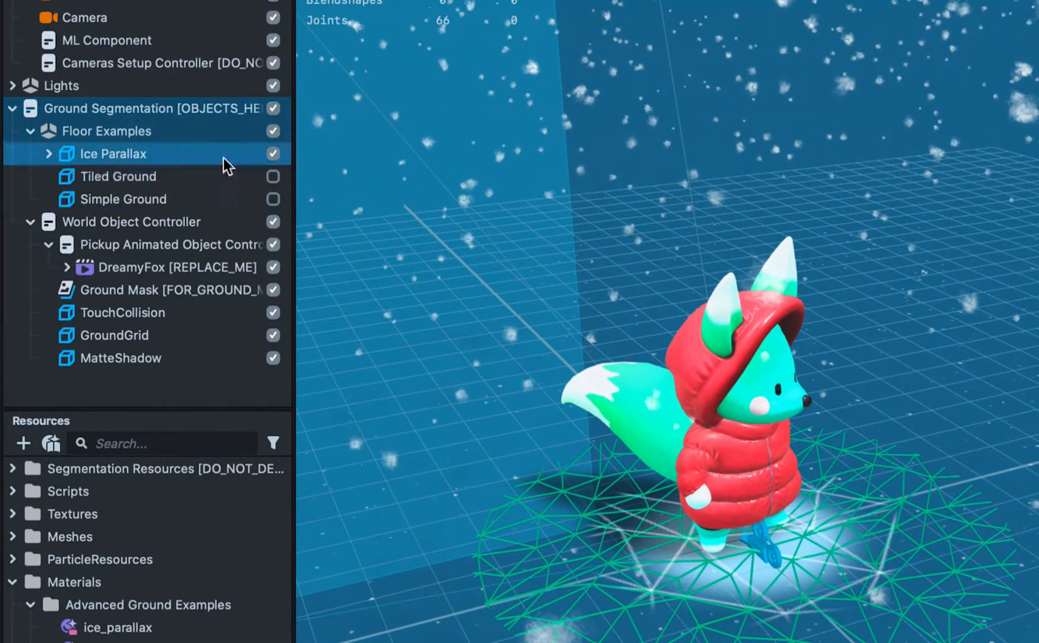
Step: Select the Ice Parallax object and open the ice_parallax material's node graph
click(272, 153)
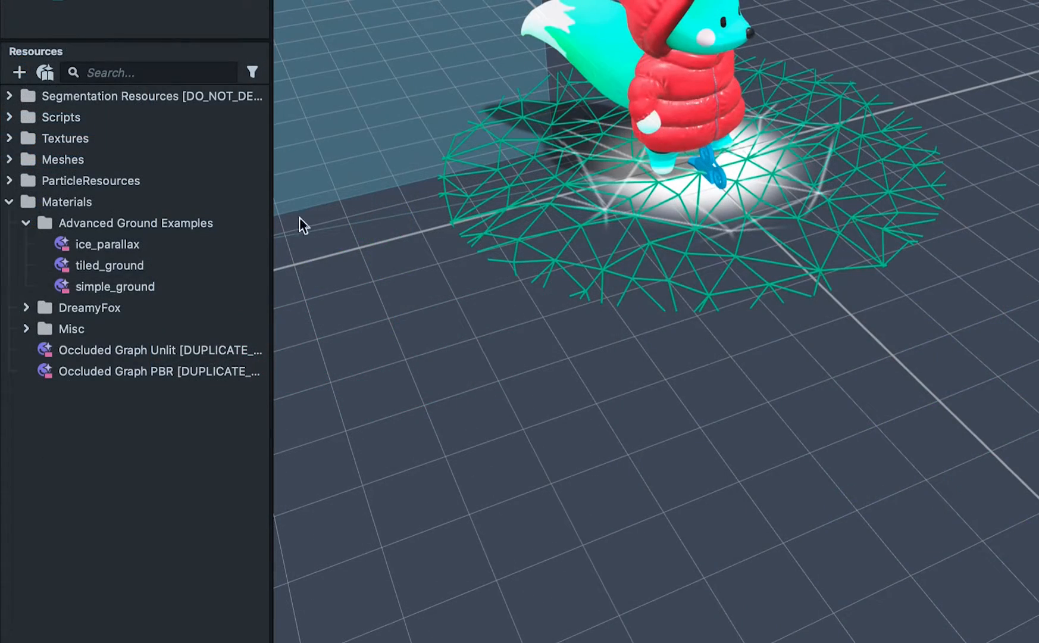
click(108, 244)
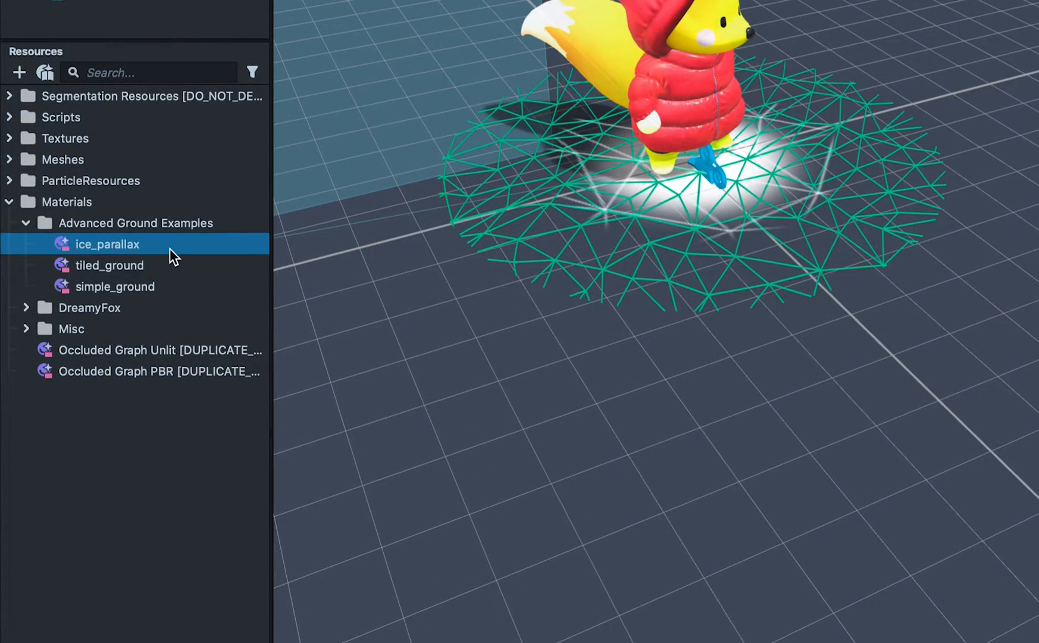
double_click(107, 244)
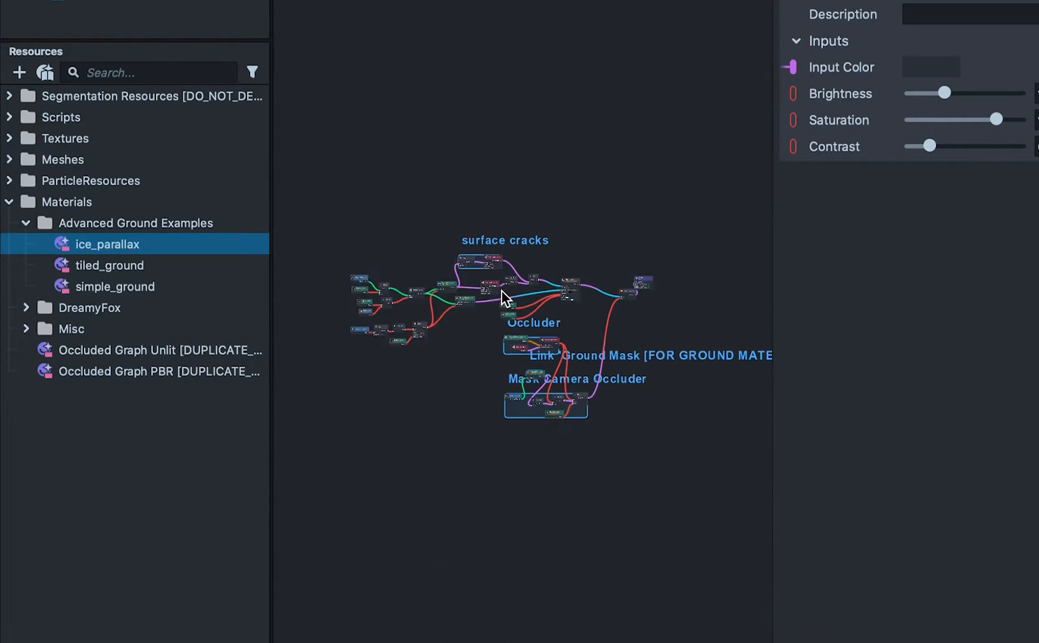
Step: Set ice_parallax Depth to 0.20 and Loop Iterations to 4, then inspect Brightness/Contrast
scroll(up, 3)
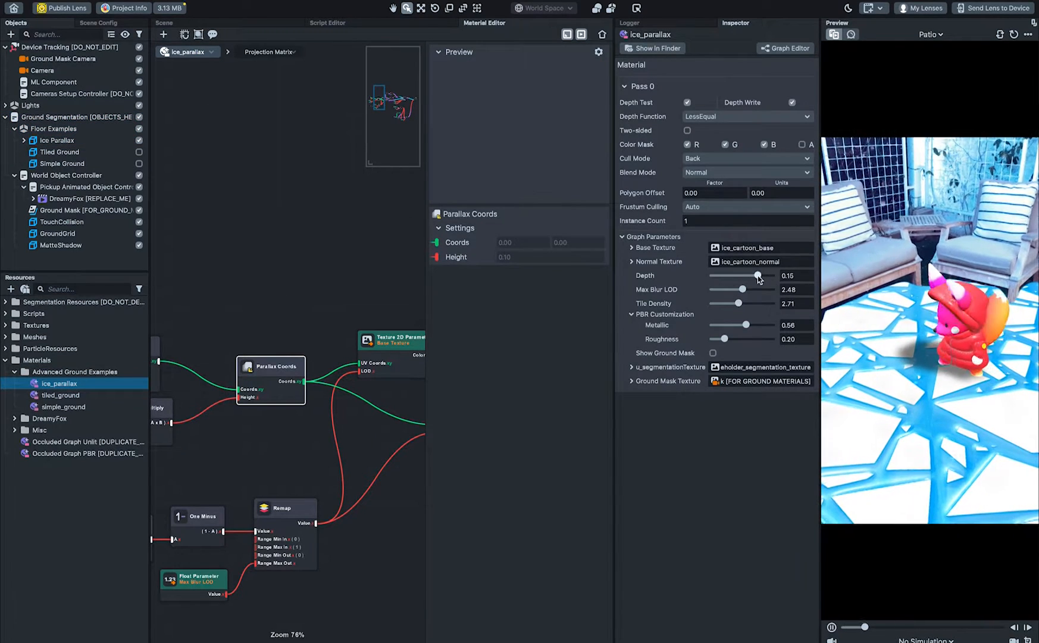
drag(753, 275, 721, 276)
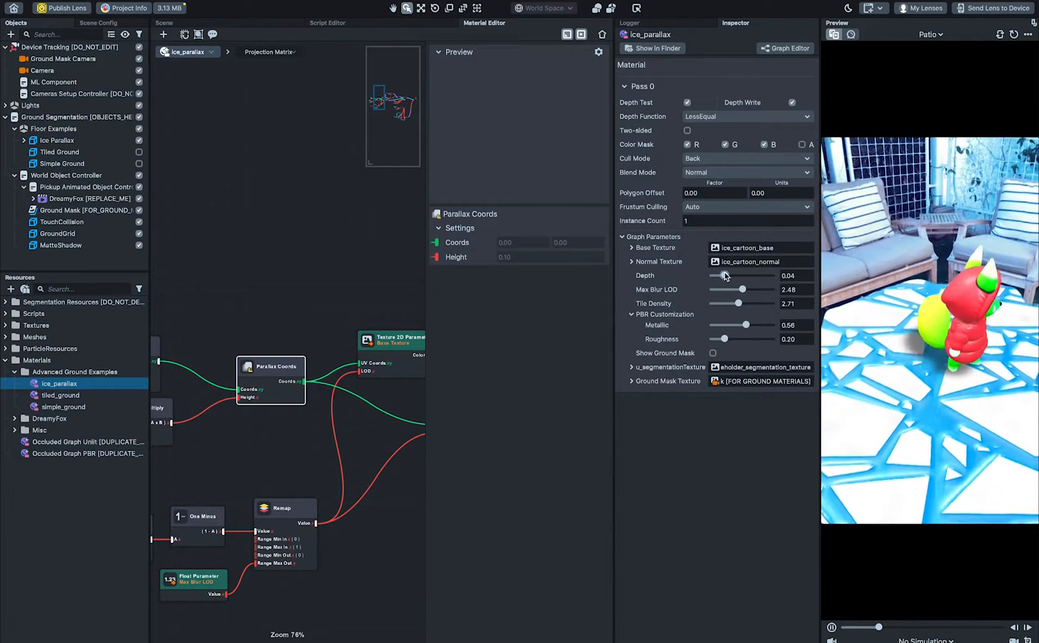
drag(724, 275, 777, 275)
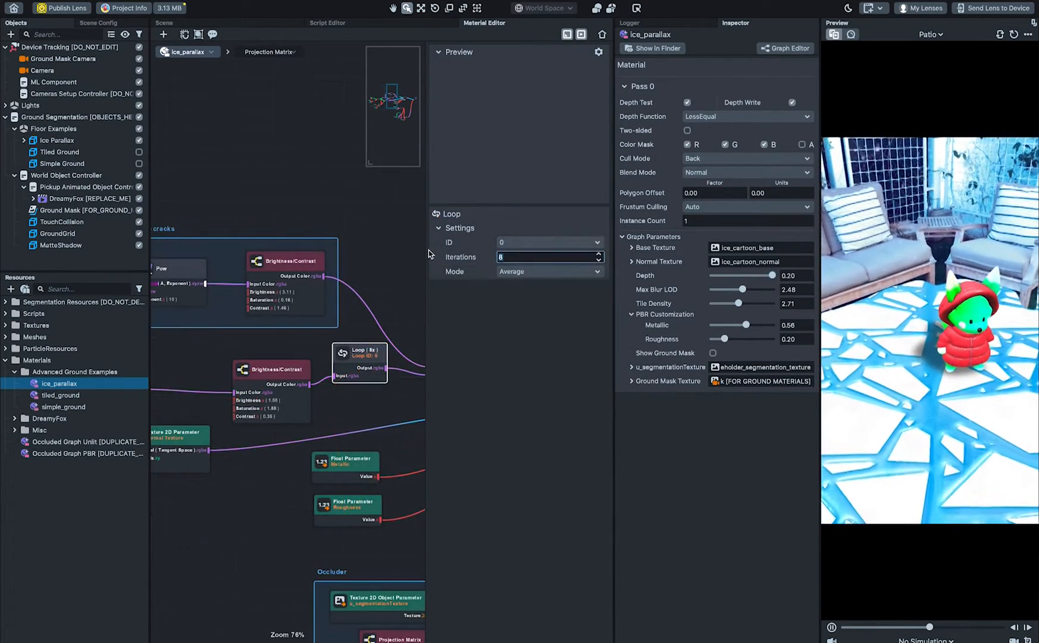
text(4)
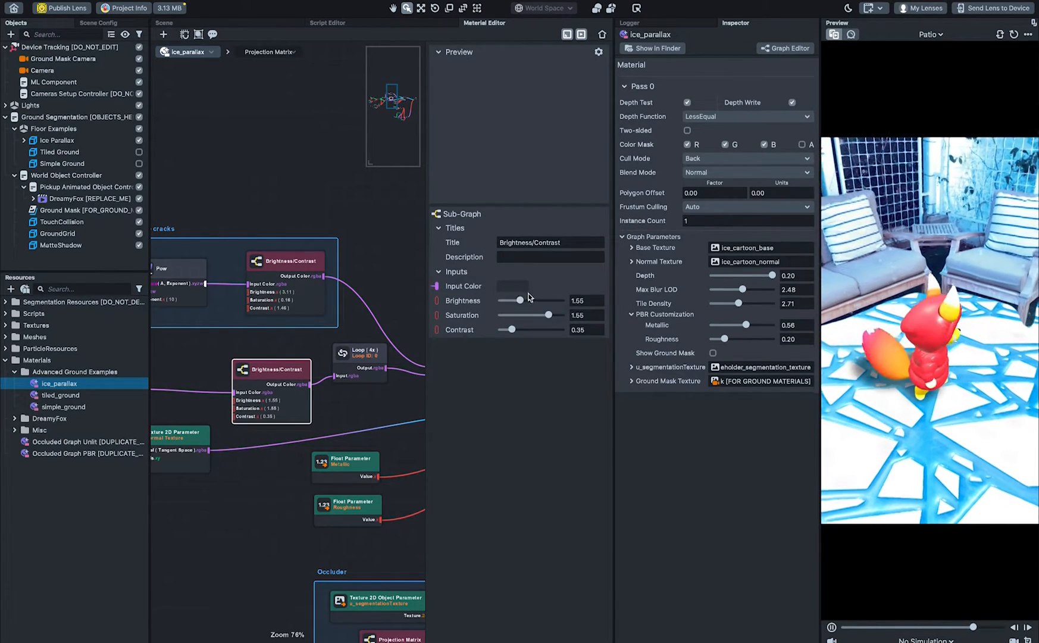
click(59, 395)
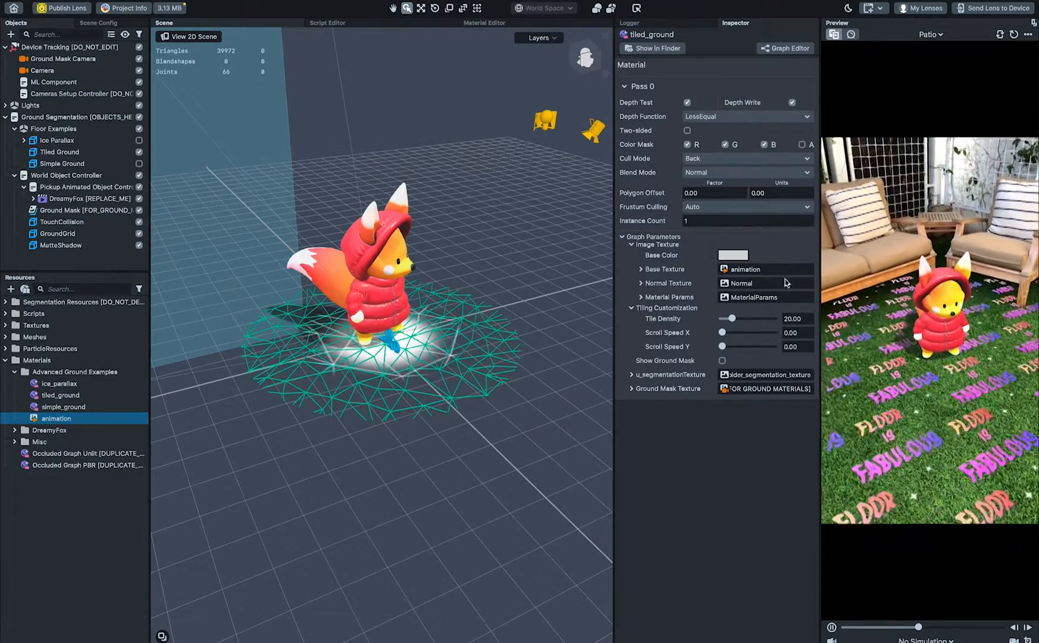
Step: Give tiled_ground an animation Base Texture and switch the floor back to Ice Parallax
click(66, 175)
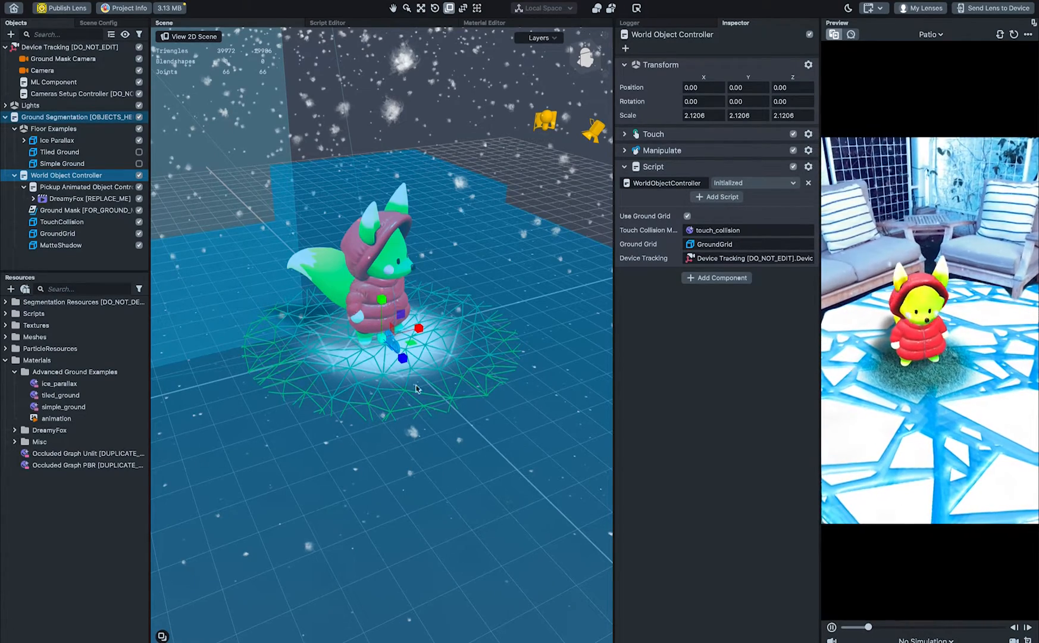
click(56, 140)
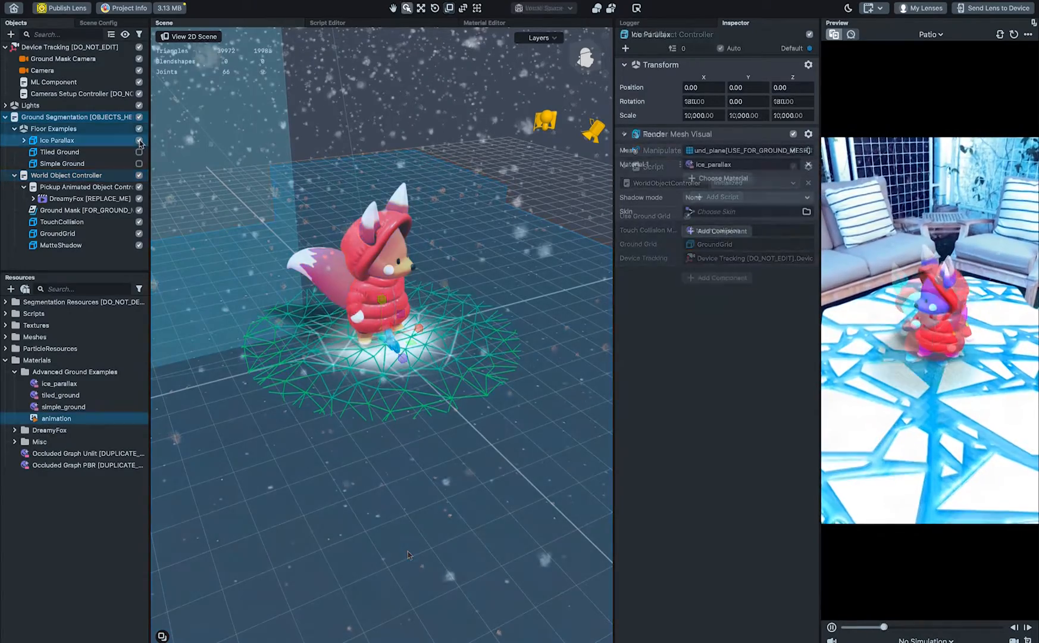
Step: Enable Show Ground Mask on ice_parallax with the Ground Mask [FOR GROUND MATERIALS] texture
click(58, 383)
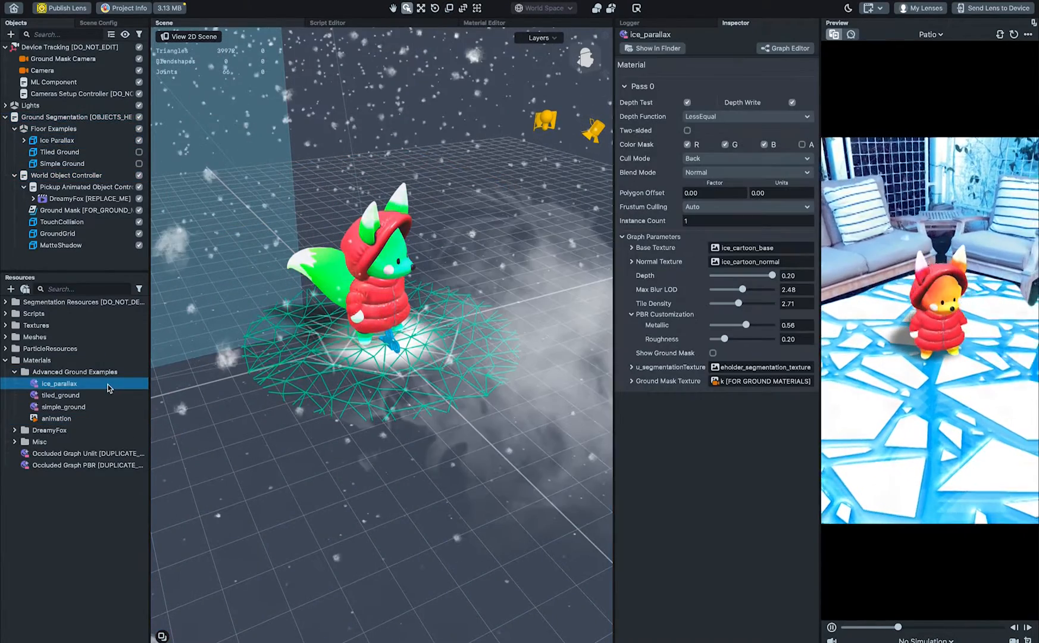
click(713, 352)
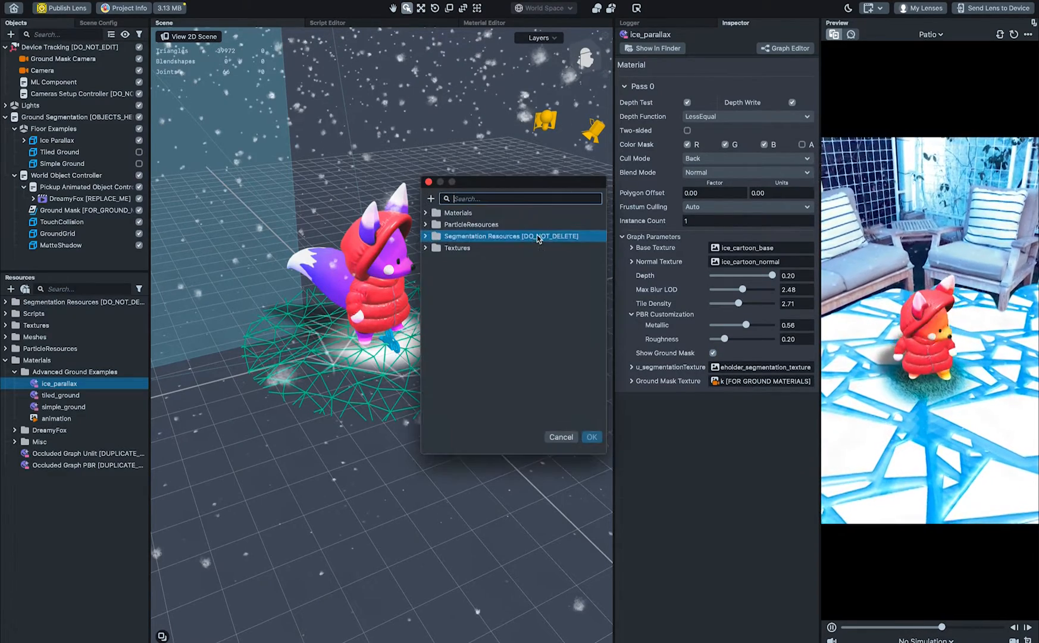
text(ground)
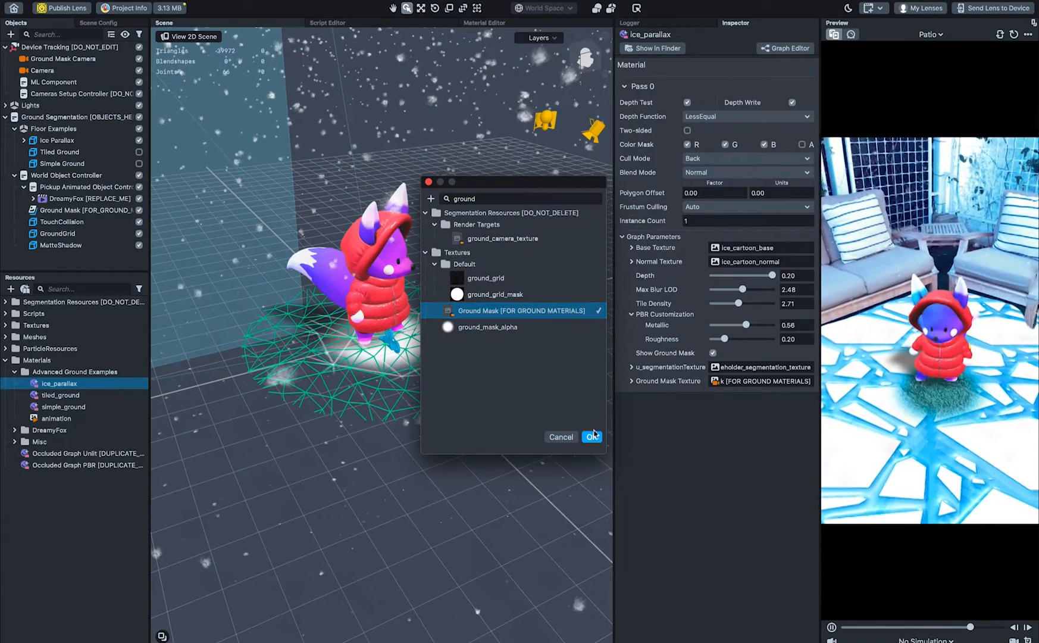
click(591, 437)
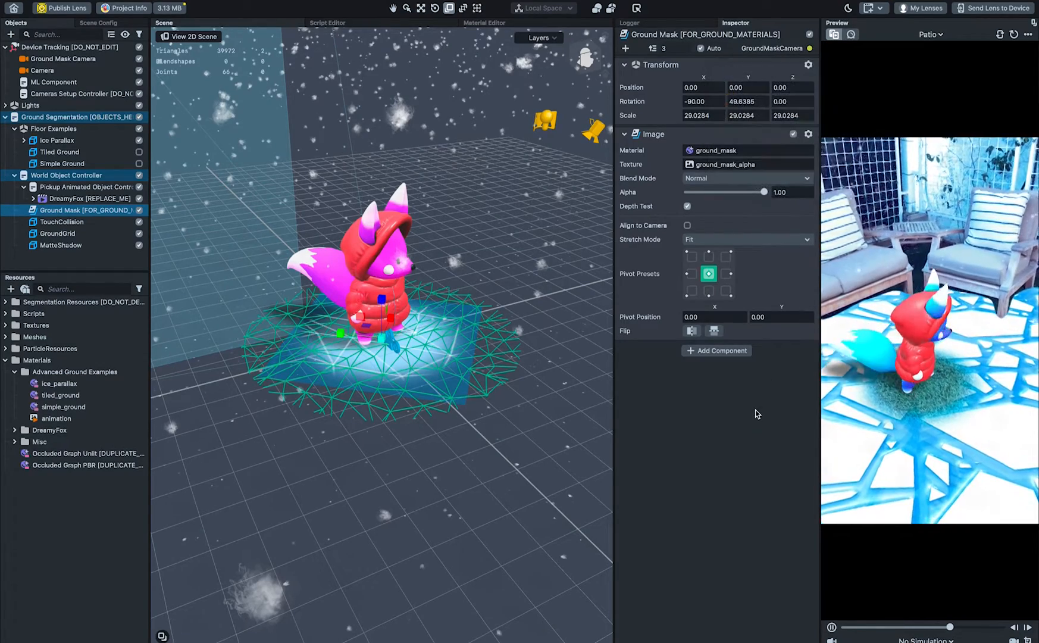
Step: Select the Ground Mask [FOR_GROUND_MATERIALS] object to review its Image component
click(65, 175)
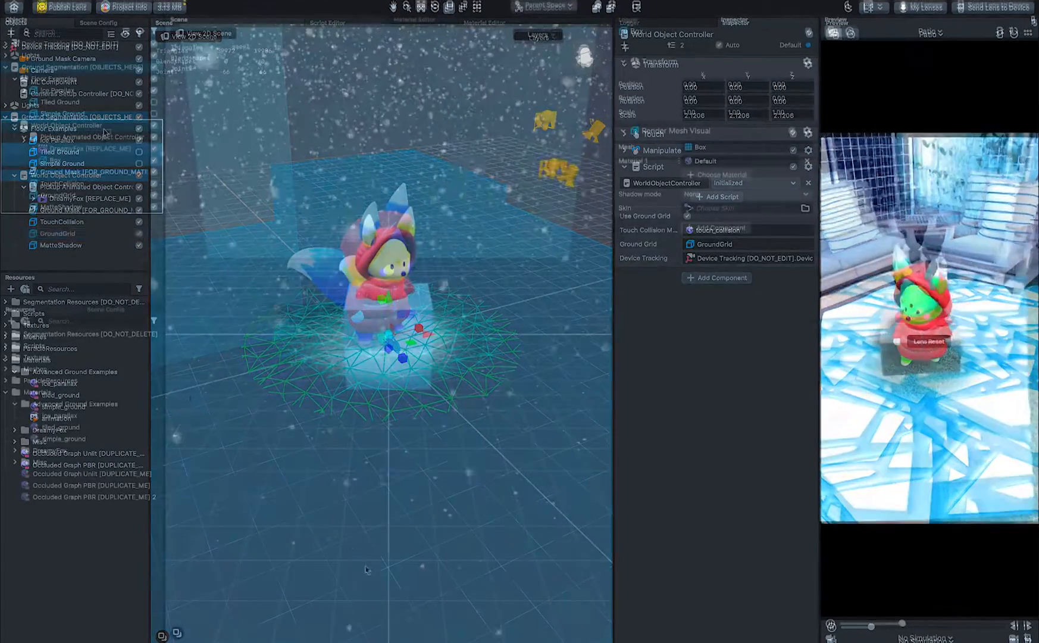
Step: Raise the Box along Y and apply the Occluded Graph PBR [DUPLICATE_ME] material
click(93, 147)
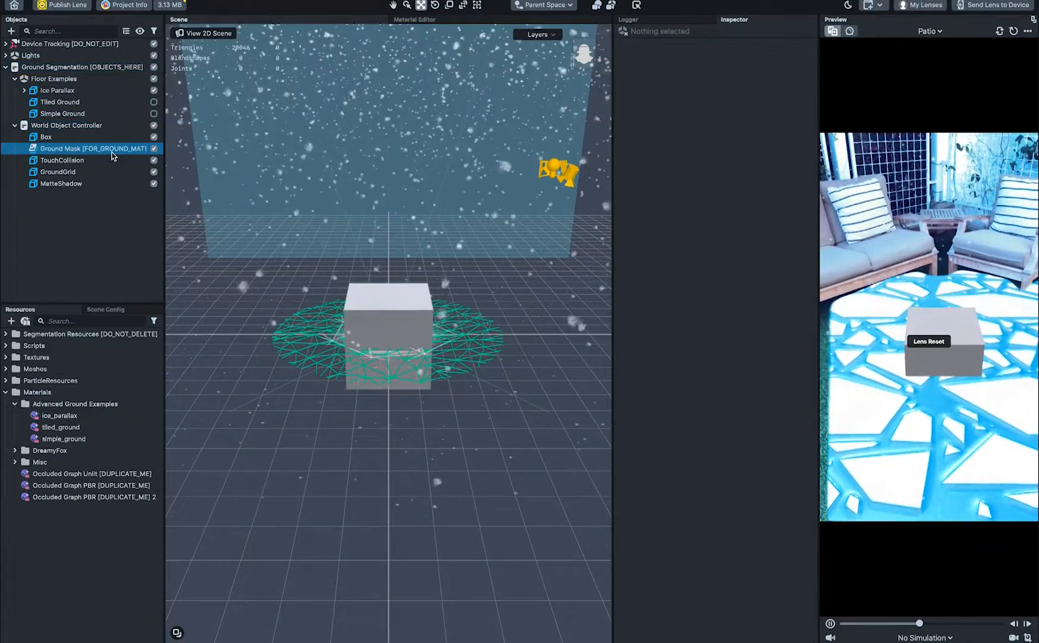
click(46, 136)
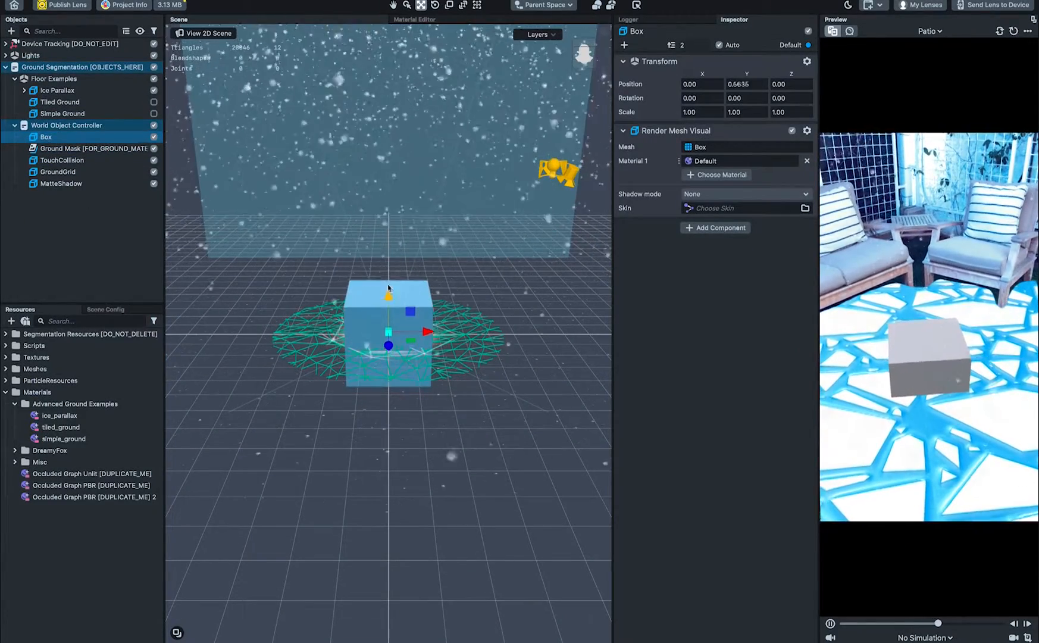
drag(389, 294, 389, 258)
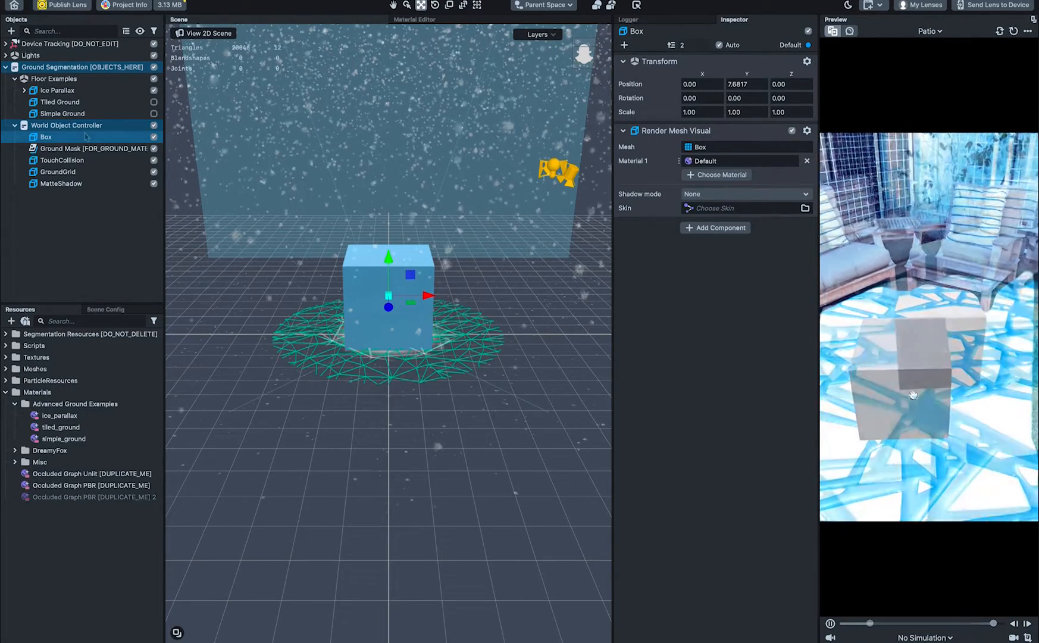
right_click(91, 485)
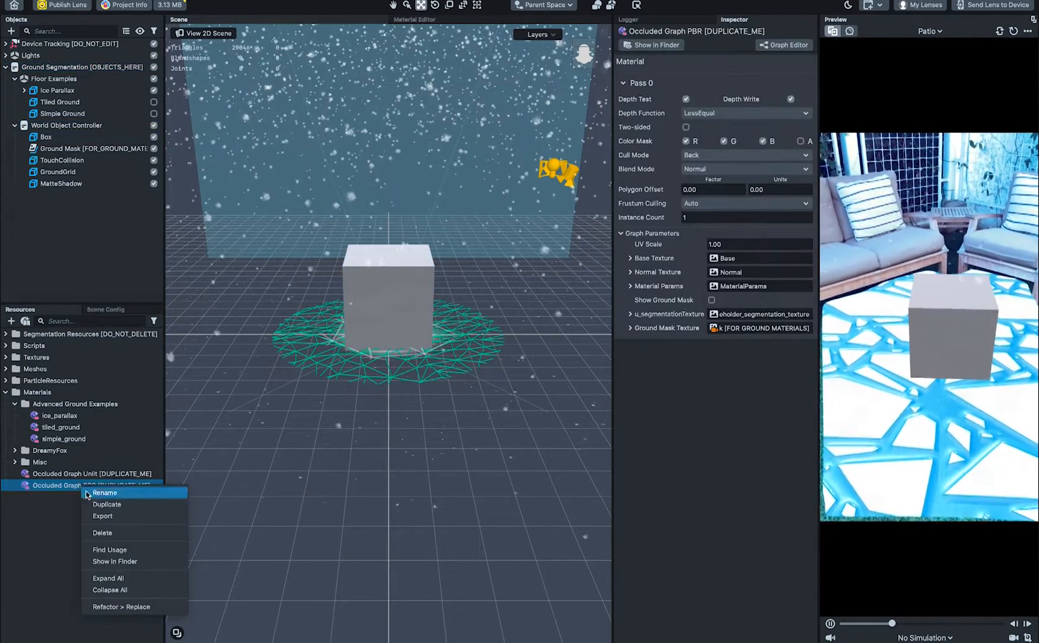
click(106, 503)
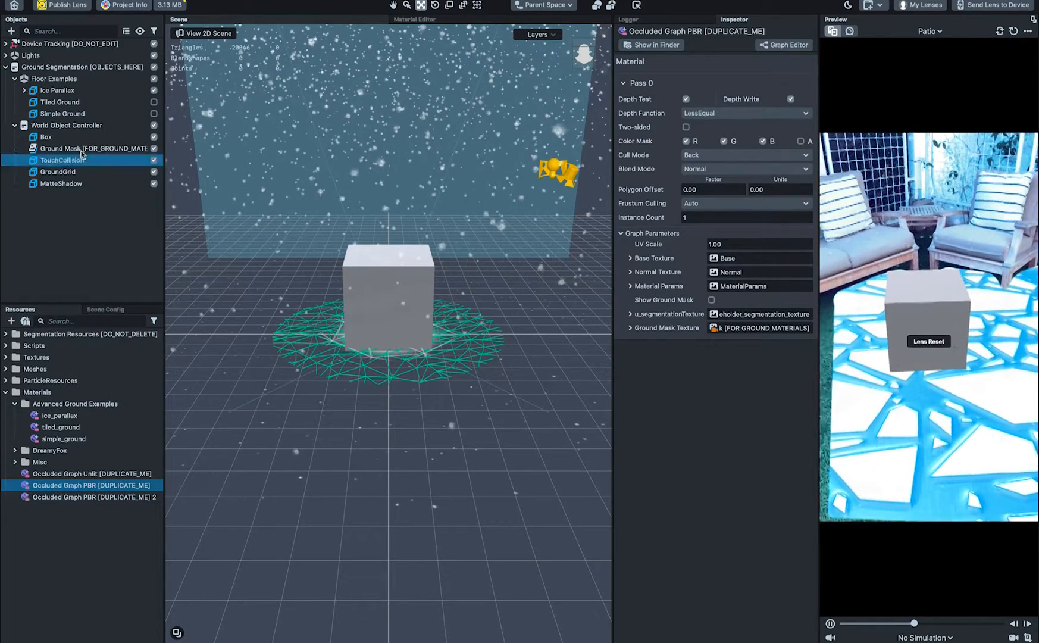
click(46, 136)
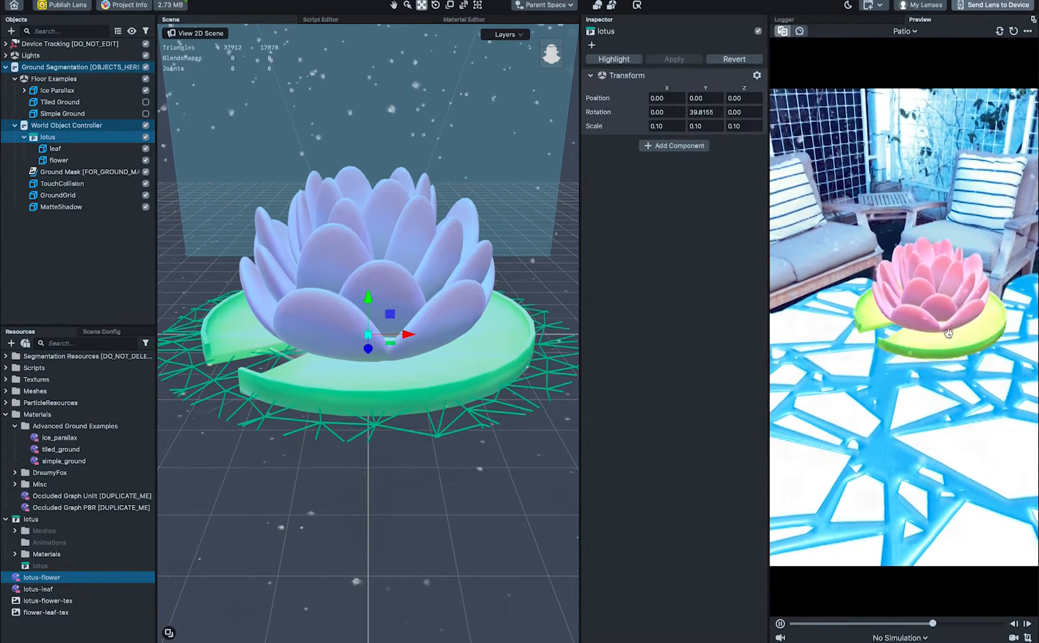
Step: Open the Occluded Graph PBR material's graph and copy its One Minus node
click(92, 507)
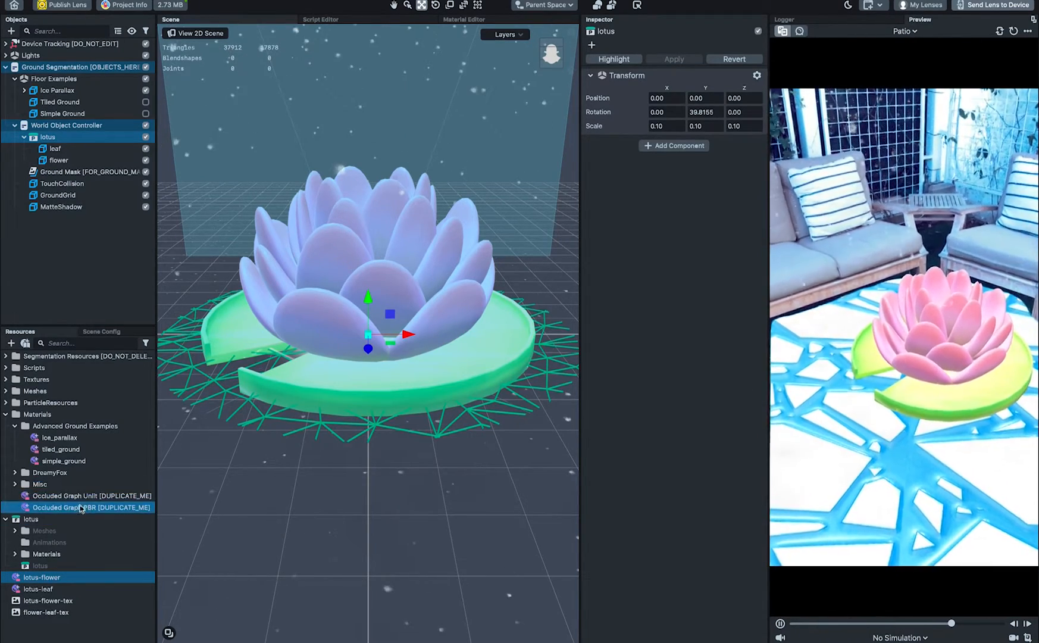
double_click(93, 507)
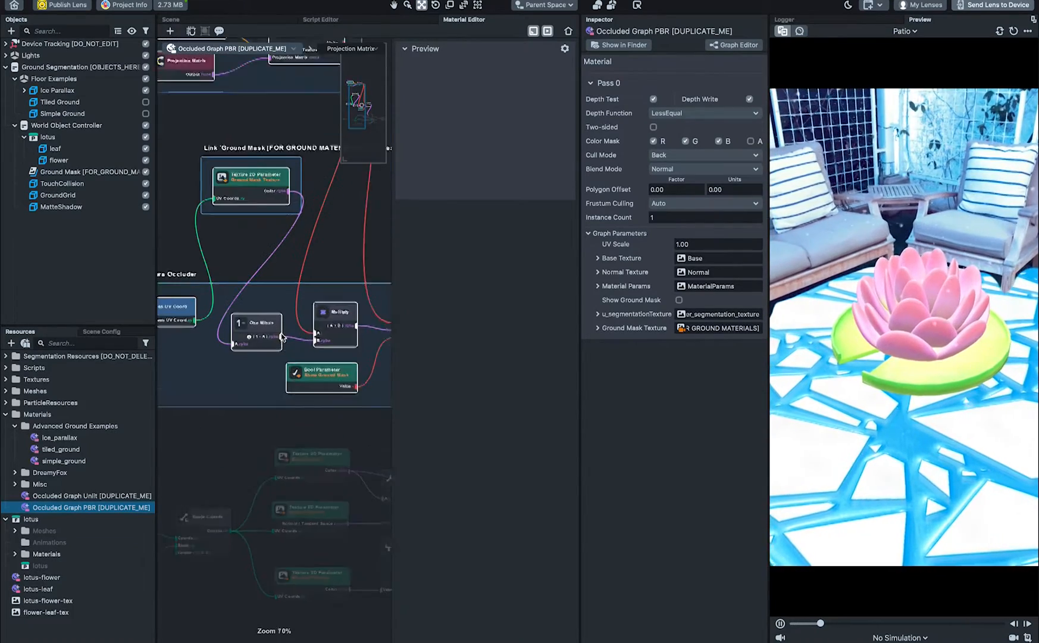
right_click(256, 332)
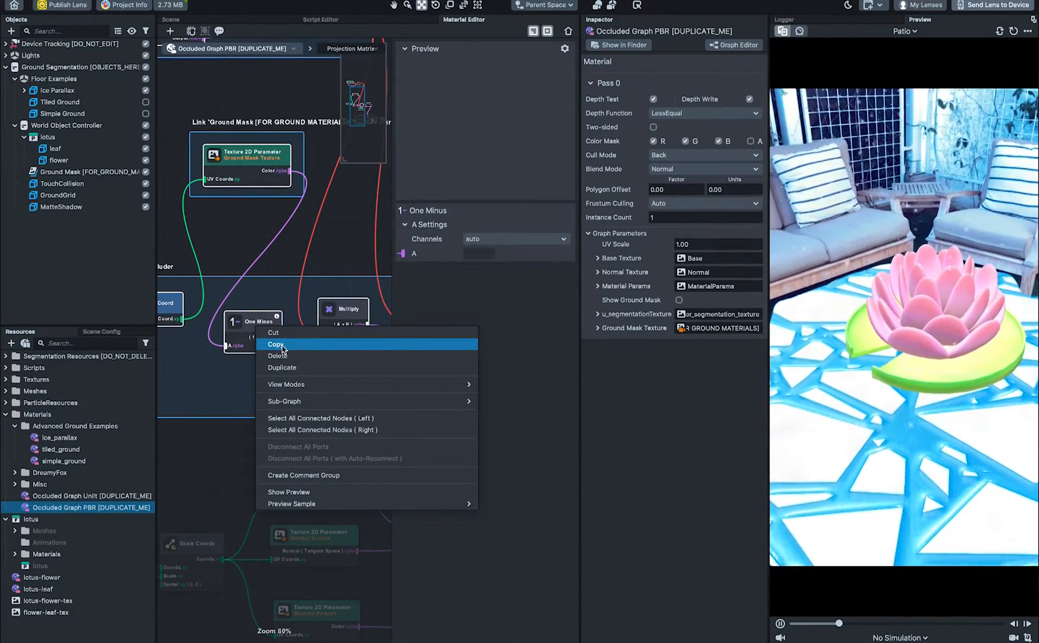
click(38, 588)
text(mul)
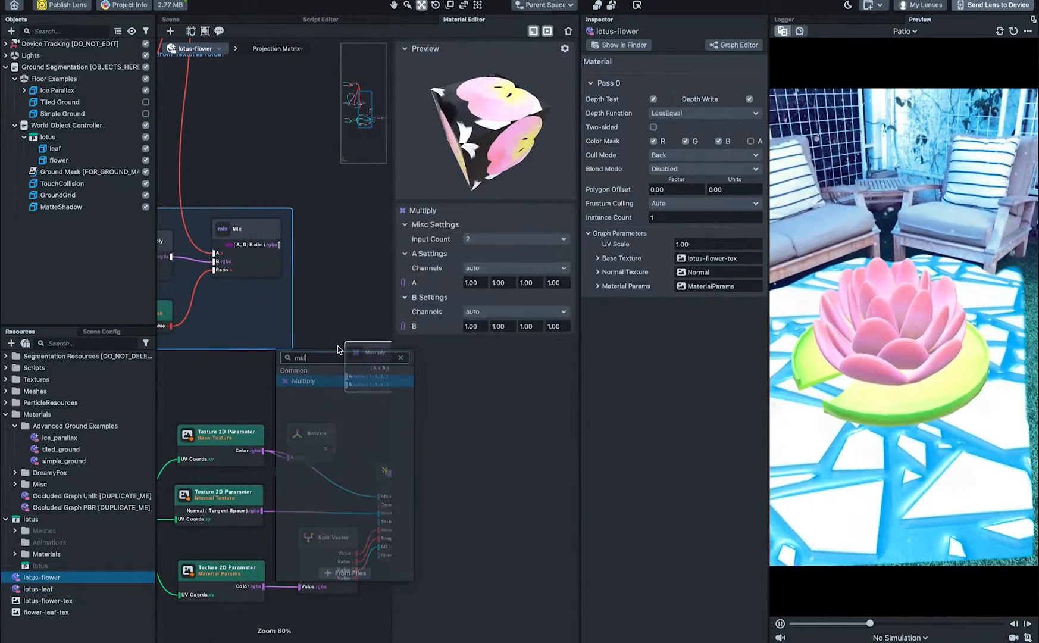
Step: Add a Multiply node, assign processed_segmentation_texture, and set Blend Mode to Normal
click(304, 380)
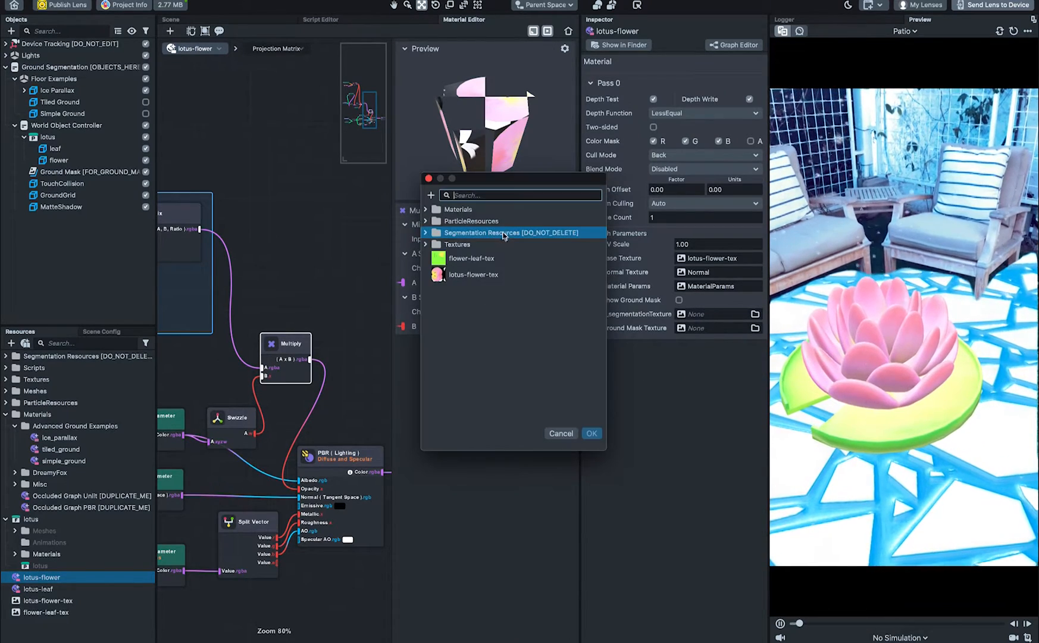
text(pro)
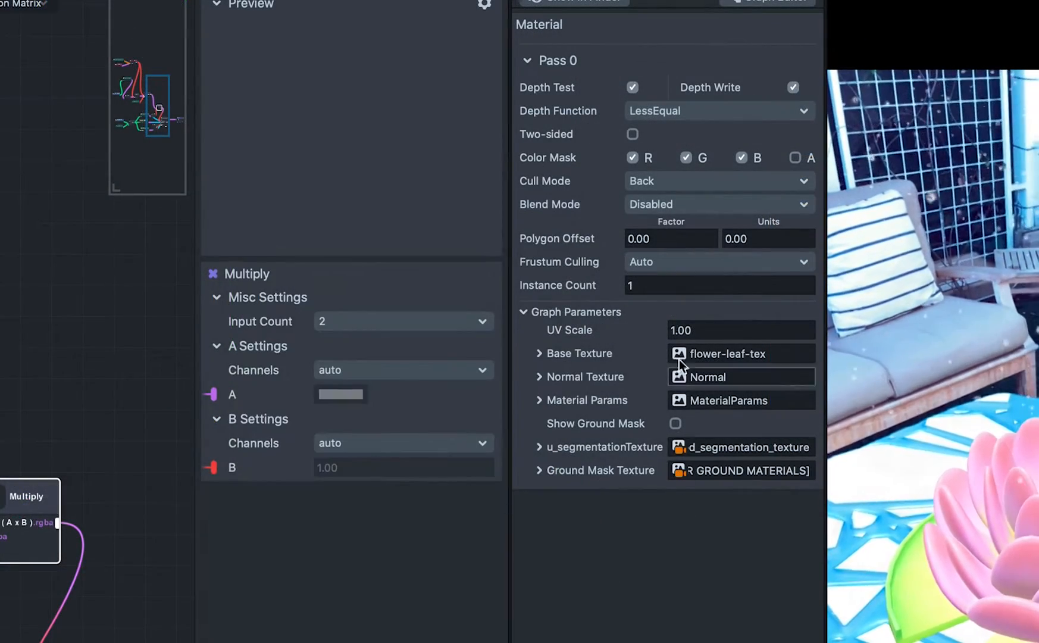
click(718, 204)
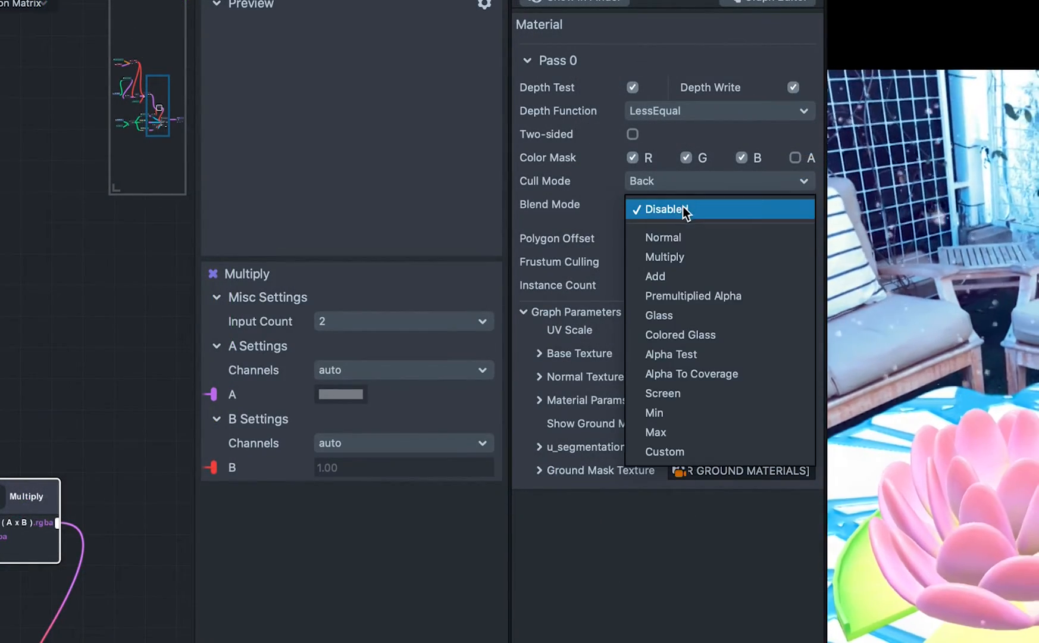
click(663, 237)
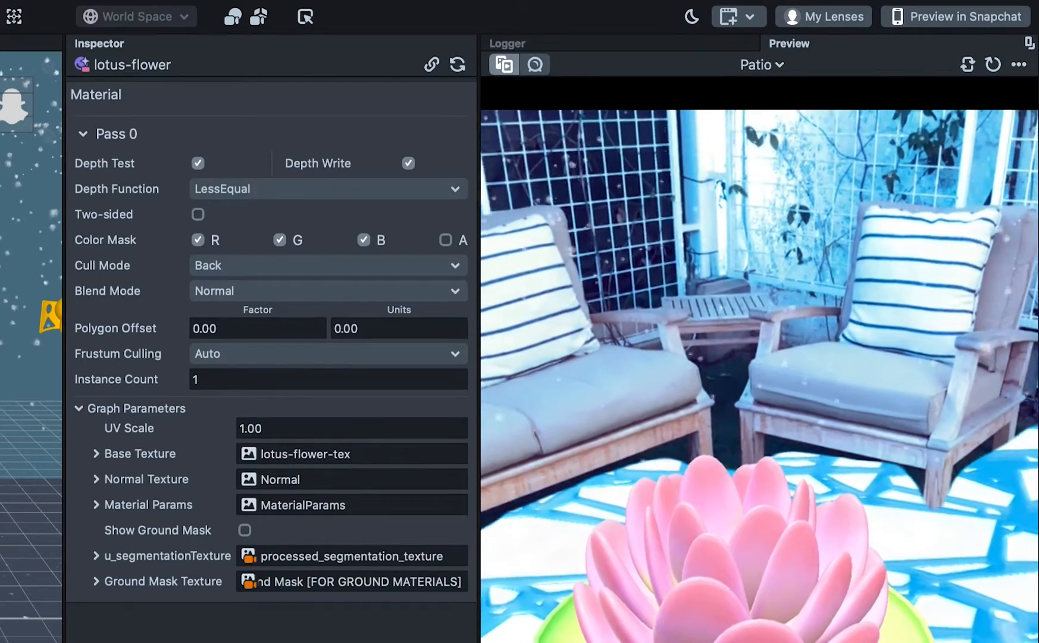
Step: Pair the phone via the Preview in Snapchat Snapcode and send the lens
click(960, 16)
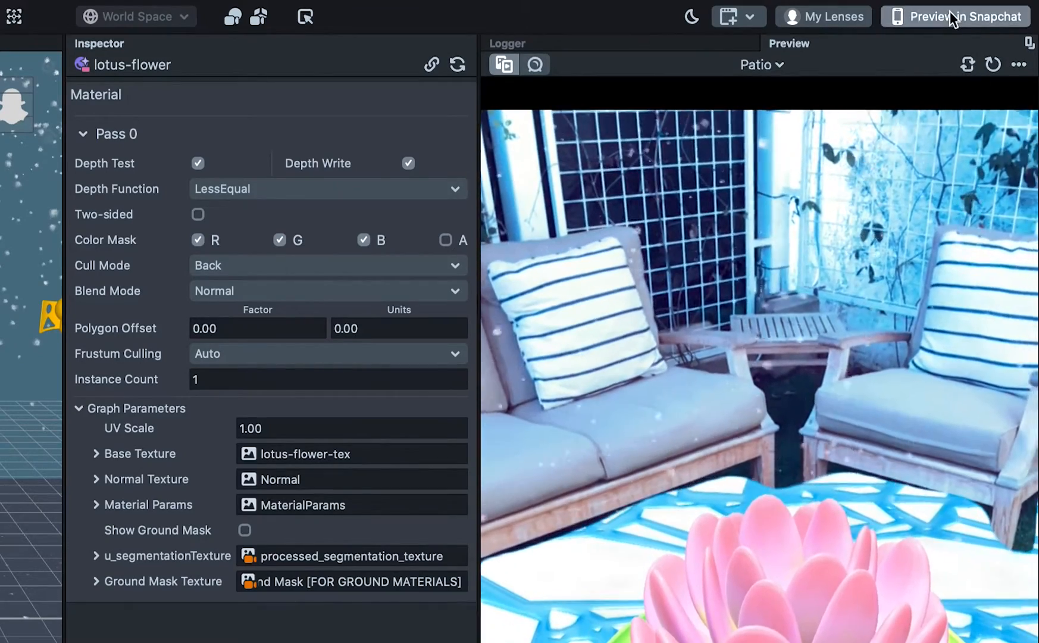
click(955, 16)
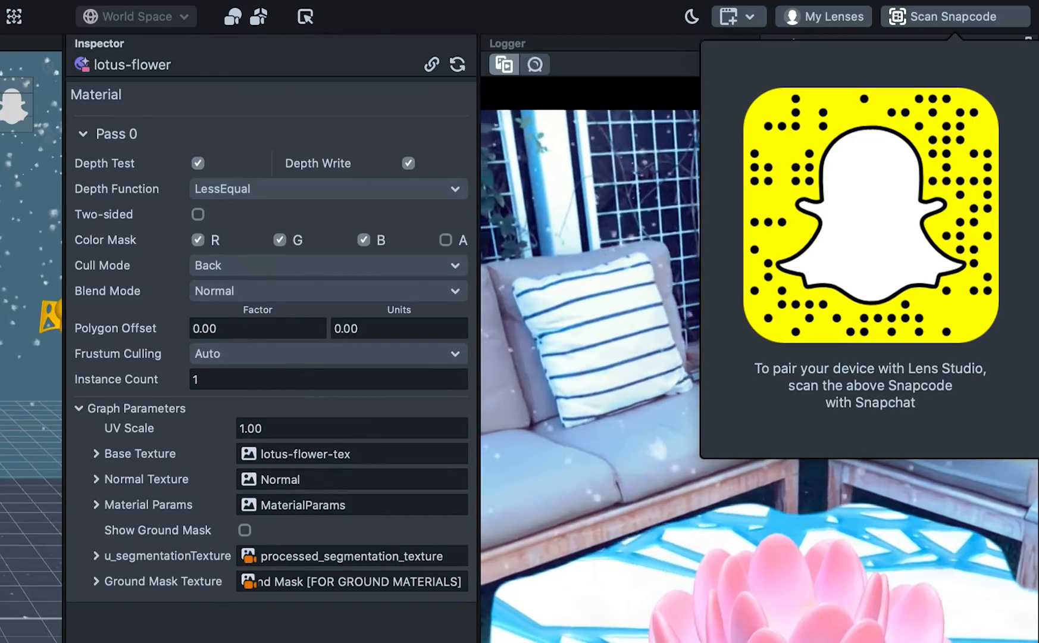
click(954, 17)
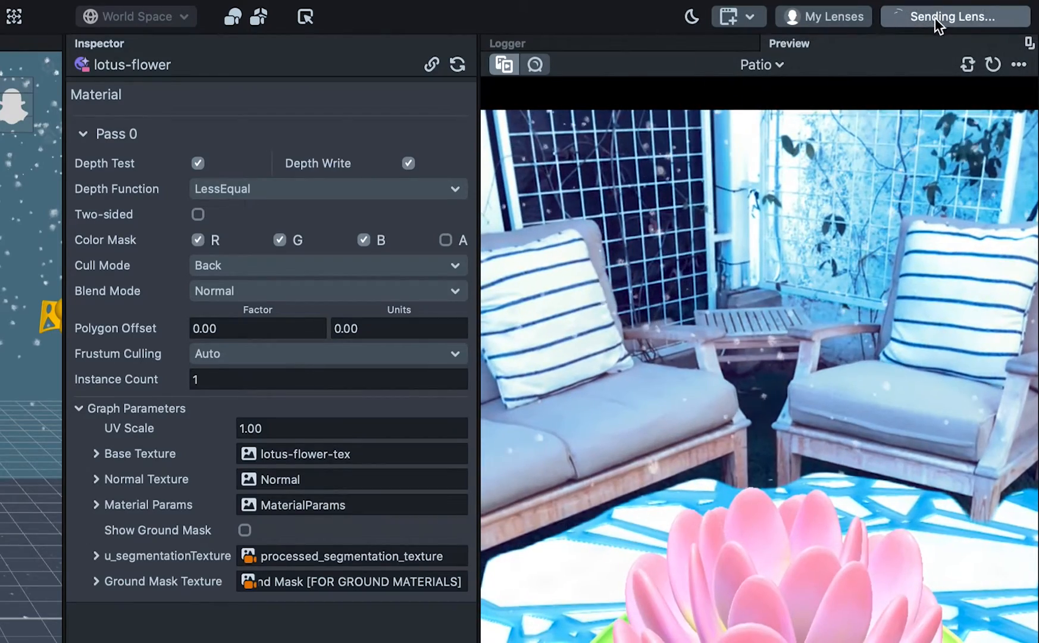